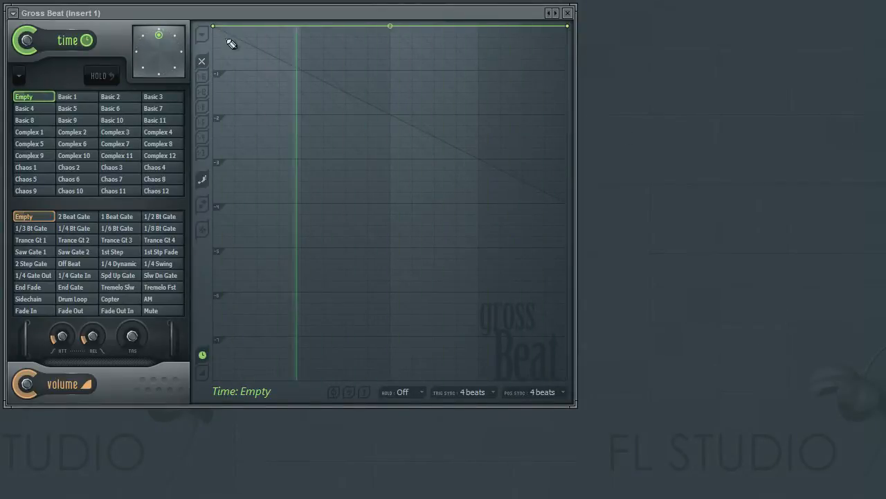
# - Reveal the Gross Beat envelope editor's tools menu from its top-left dropdown arrow
pyautogui.click(201, 33)
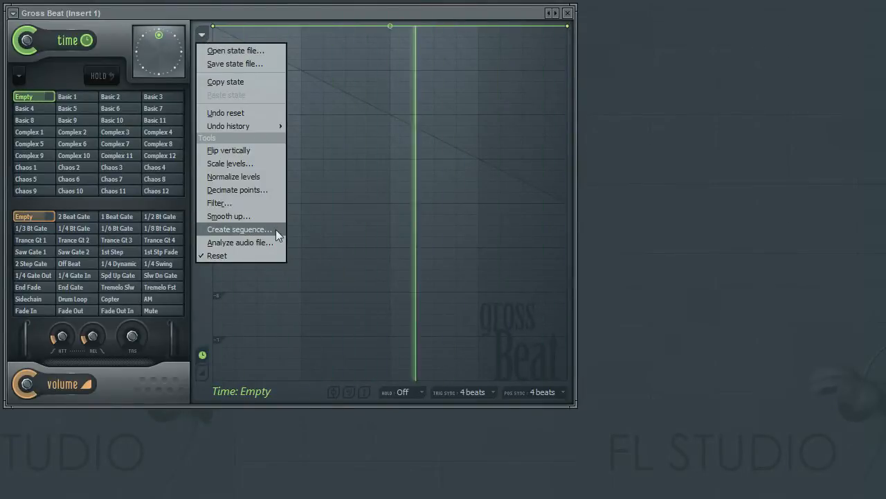
# - Launch Create sequence and switch on a step in the Pattern row
pyautogui.click(238, 230)
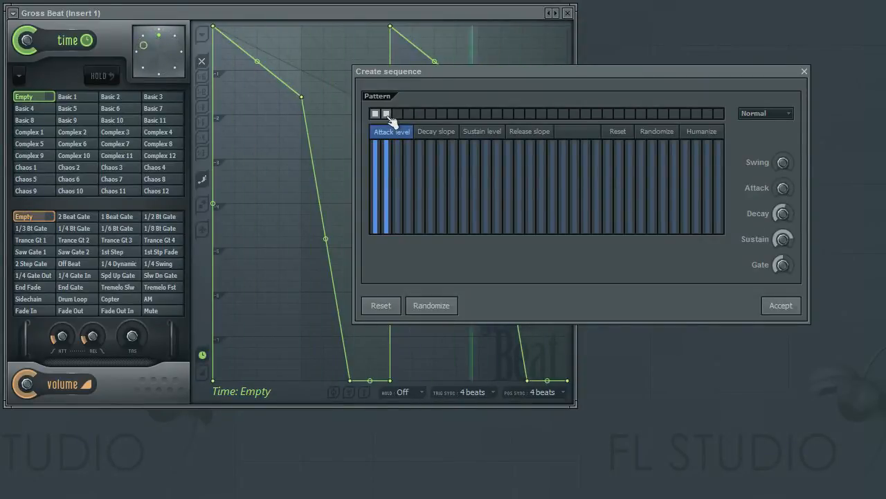
pyautogui.click(388, 113)
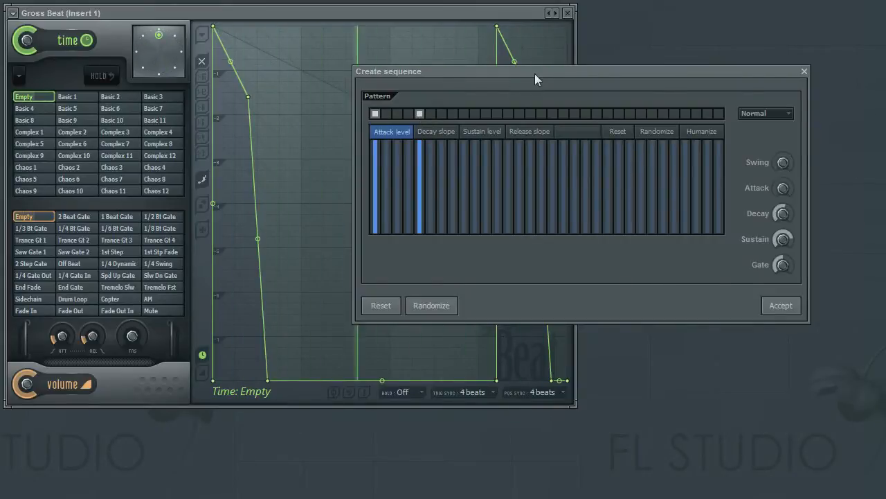
# - Move the Create sequence dialog to the lower right and adjust the Sustain knob
pyautogui.moveTo(540, 71); pyautogui.dragTo(604, 227)
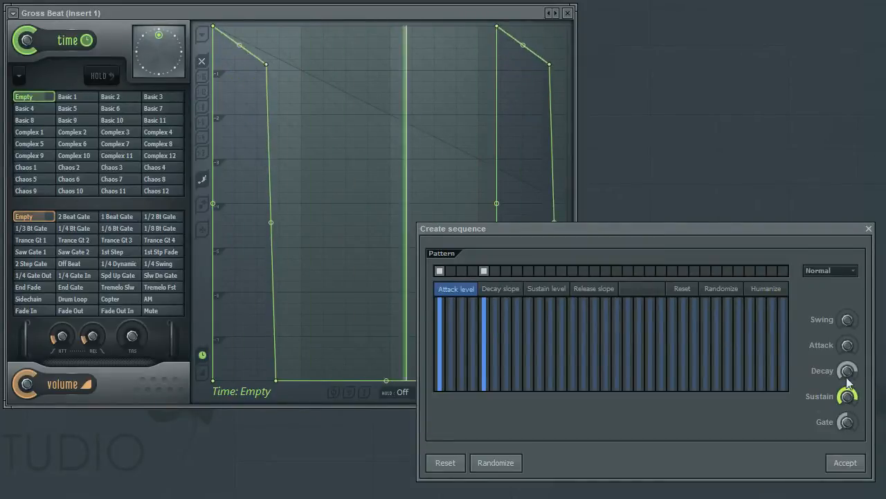
pyautogui.moveTo(848, 371); pyautogui.dragTo(848, 376)
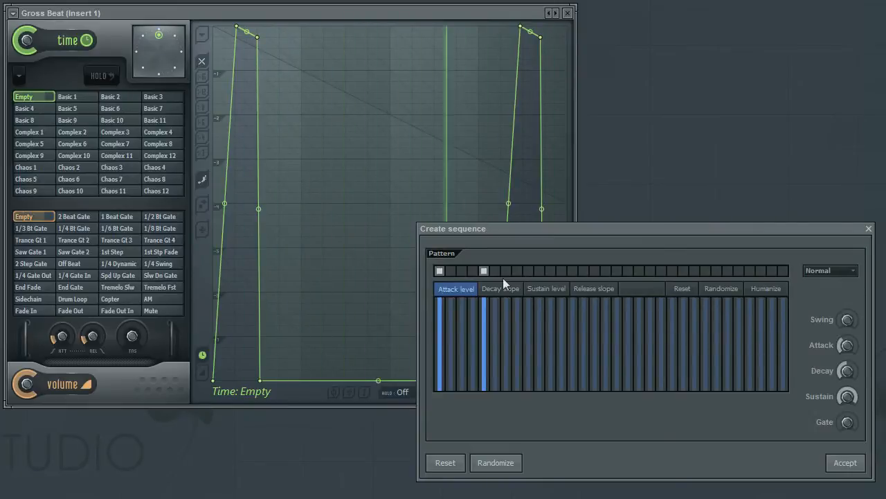
# - Toggle several Pattern row squares on and off, leaving two steps active
pyautogui.click(463, 270)
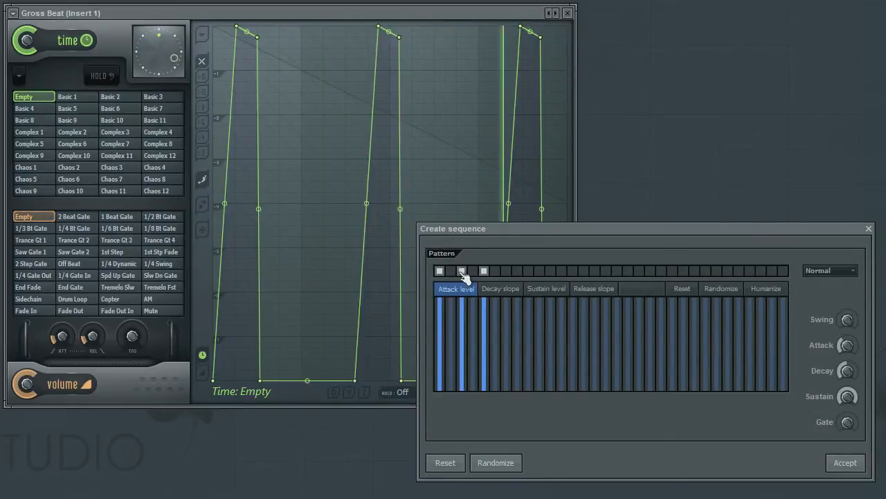
pyautogui.click(468, 270)
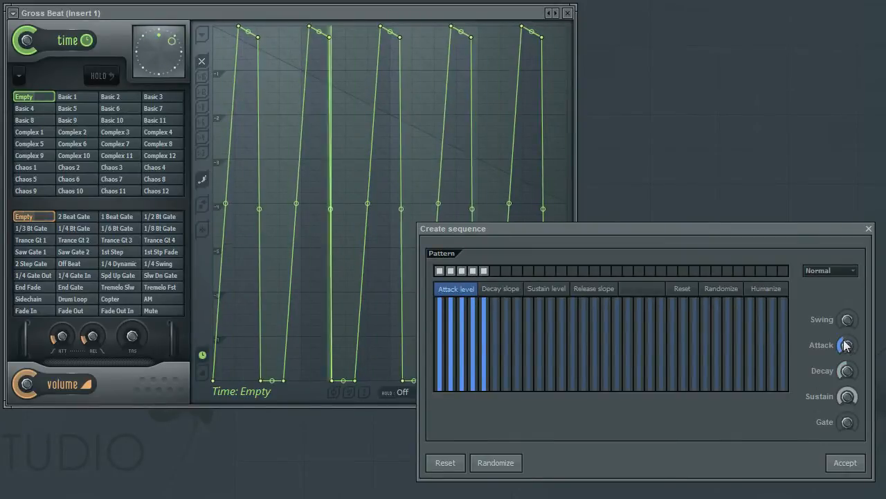
pyautogui.click(471, 270)
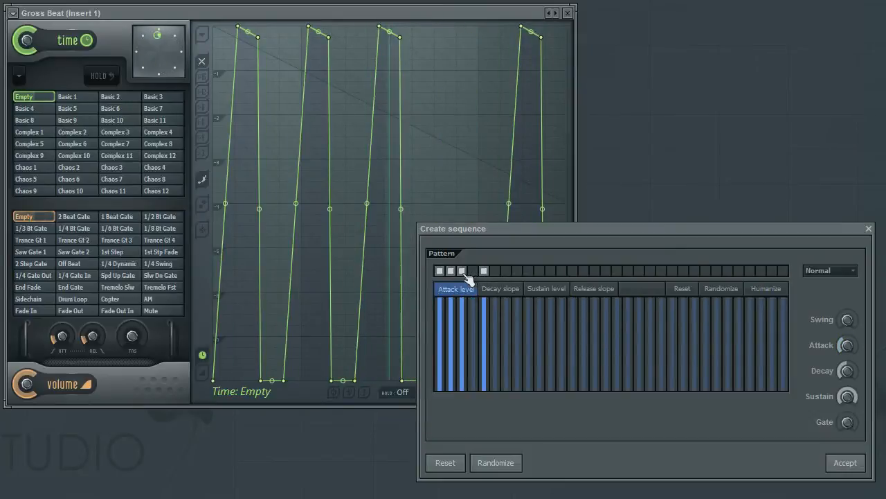
pyautogui.click(462, 270)
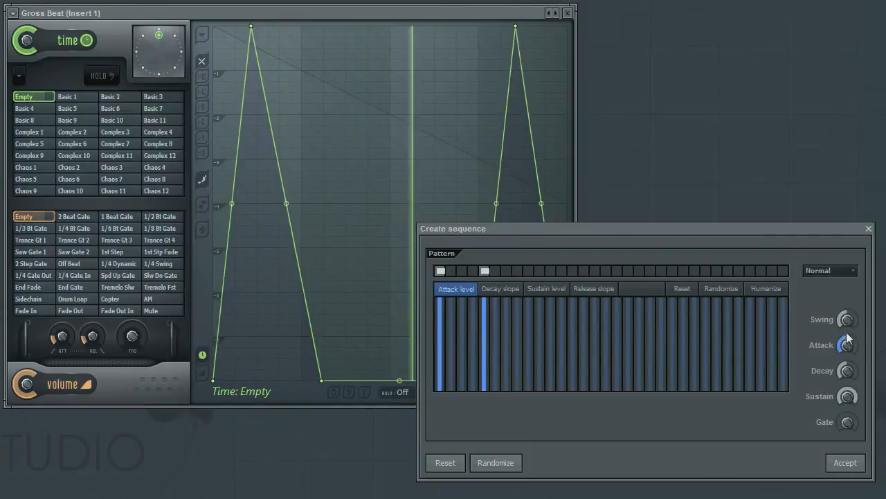
# - Raise Attack until the pulses form triangular peaks, then accept the sequence
pyautogui.moveTo(846, 345); pyautogui.dragTo(846, 354)
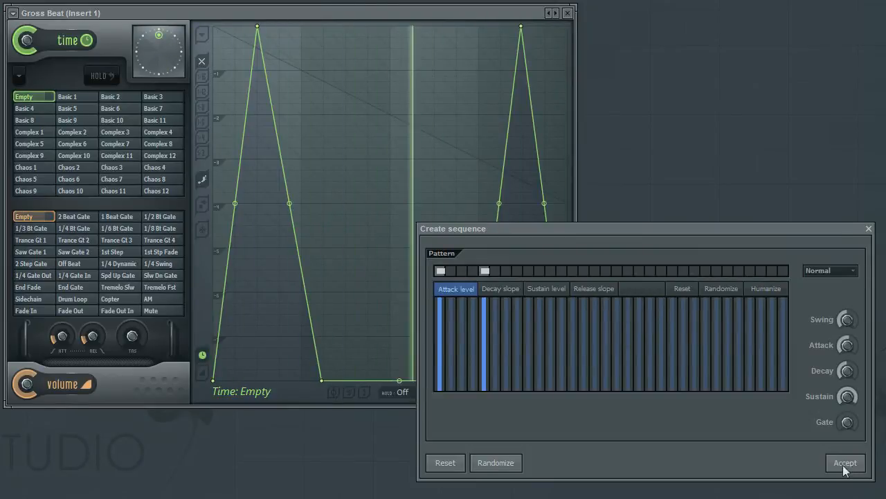
pyautogui.click(848, 463)
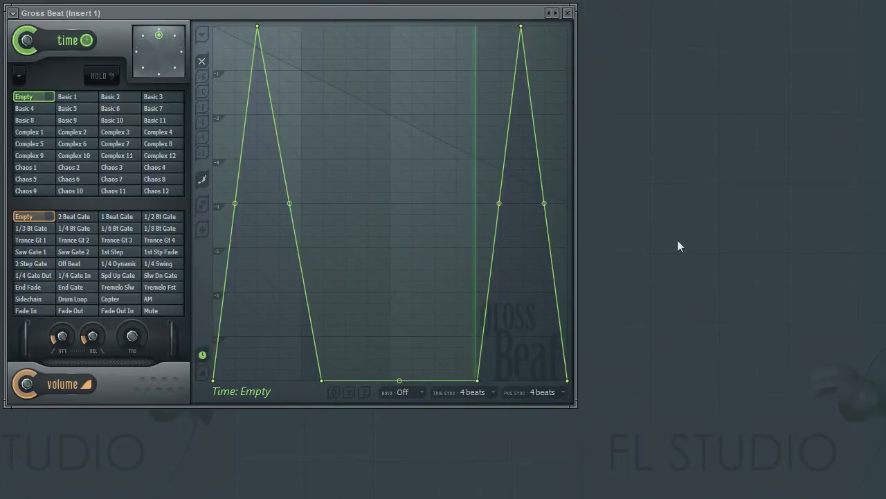